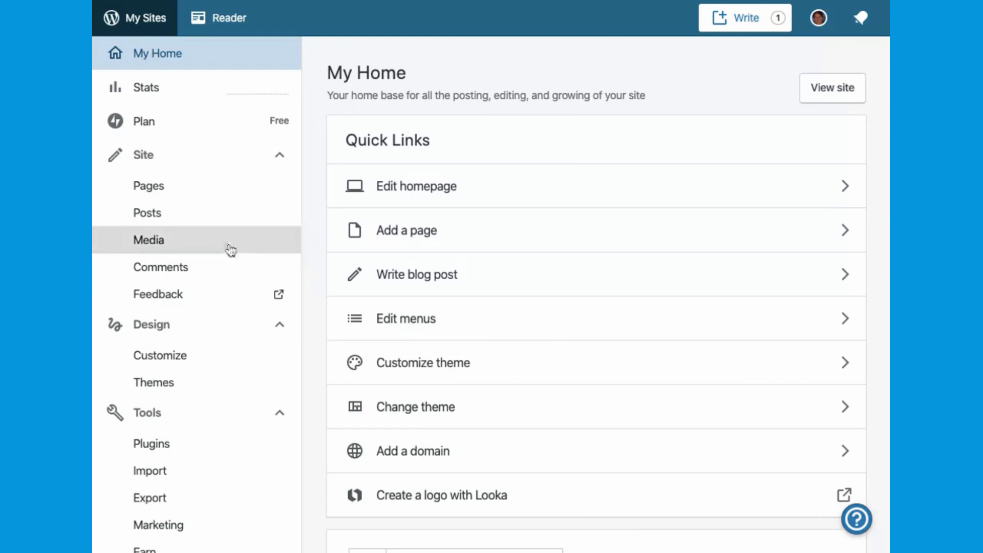
# Step: Start a new blog post from My Home with Write blog post
pyautogui.click(147, 212)
pyautogui.write('Our St')
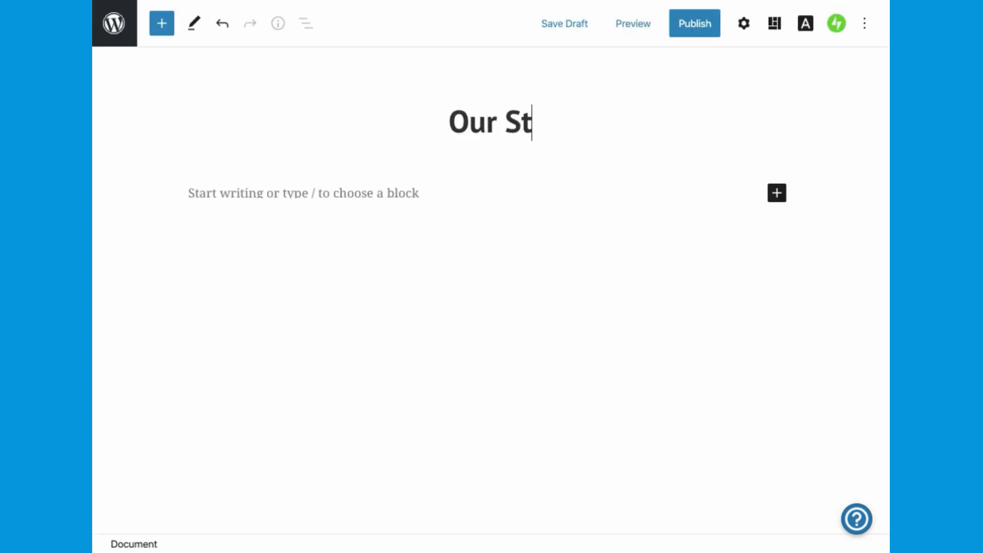
# Step: Complete the title as 'Our Store' and bring up the full block library
pyautogui.write('ore')
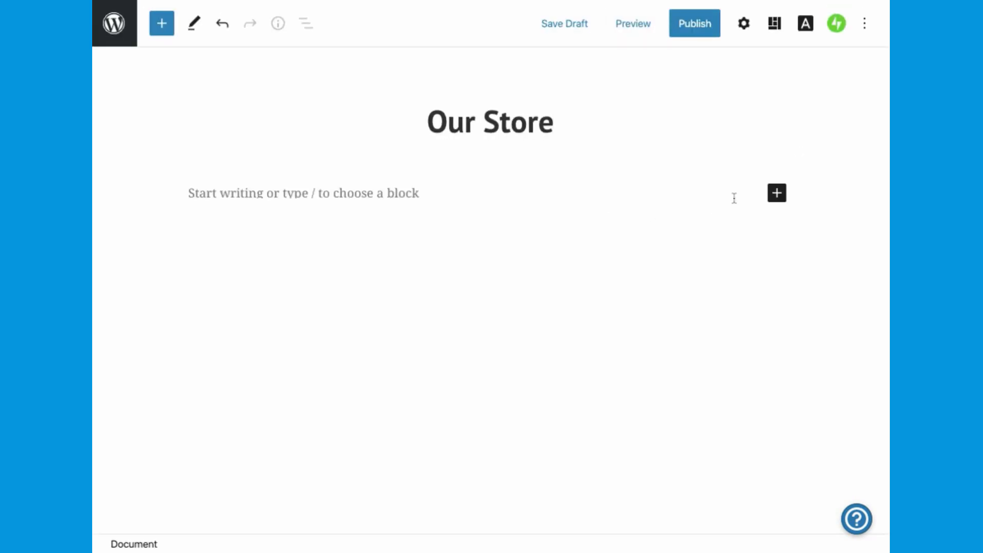
pyautogui.click(777, 193)
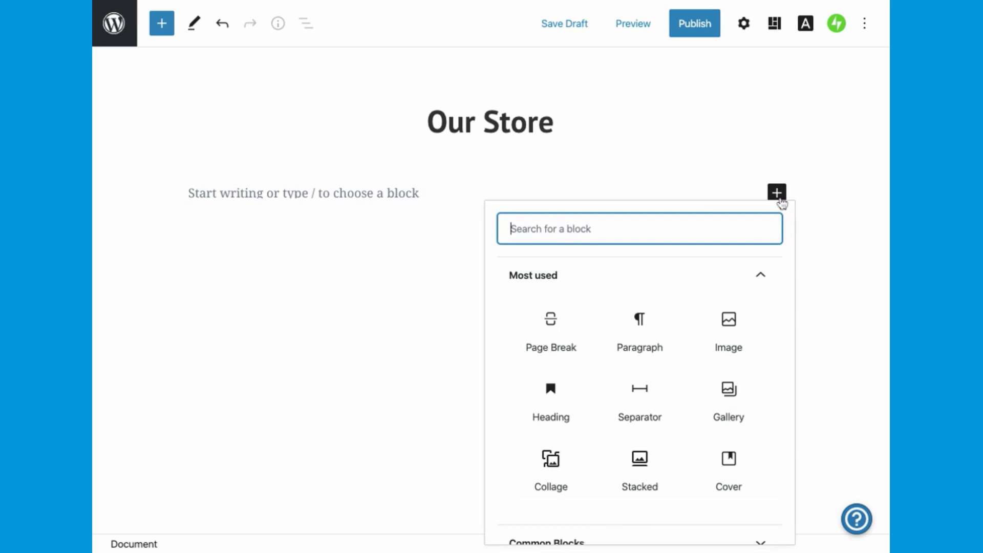
pyautogui.moveTo(709, 348)
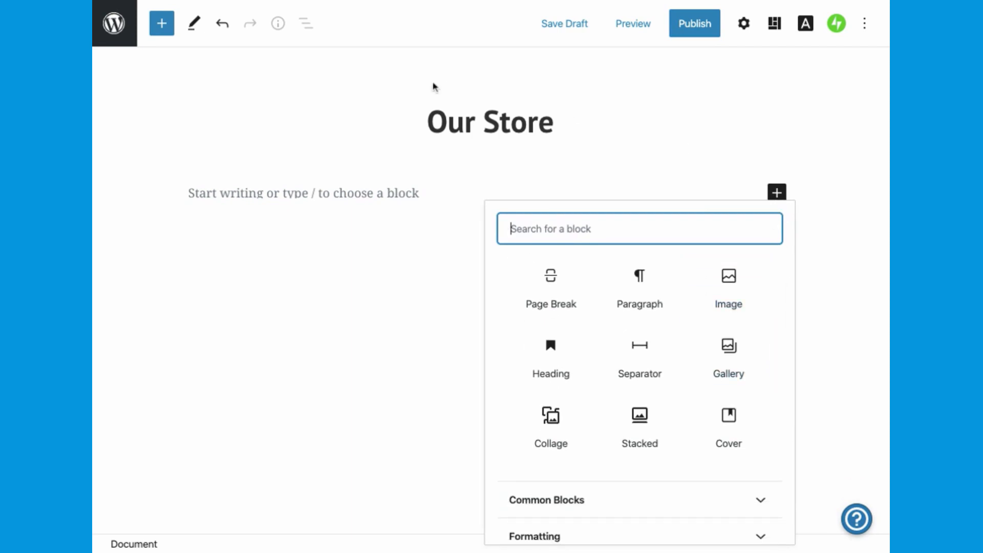
pyautogui.click(161, 23)
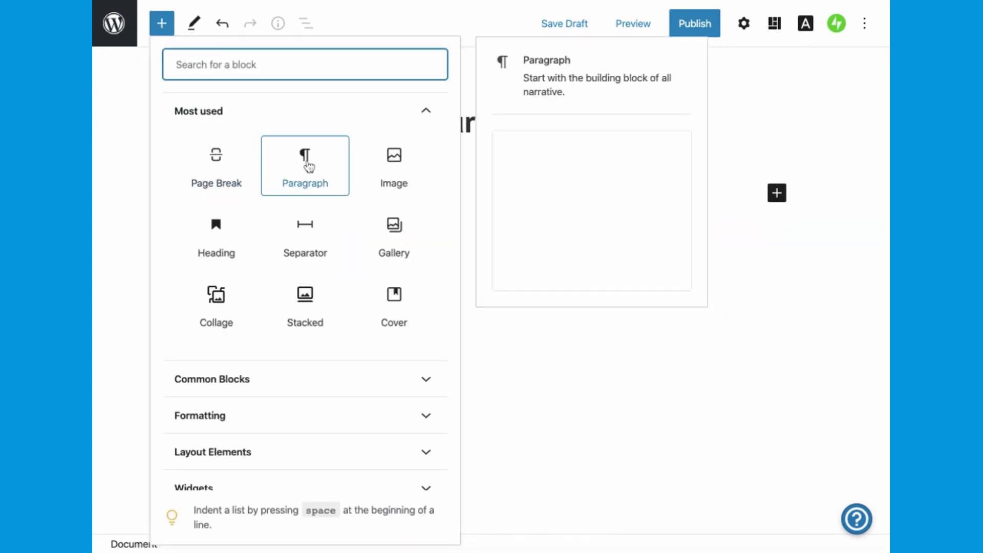
pyautogui.moveTo(394, 165)
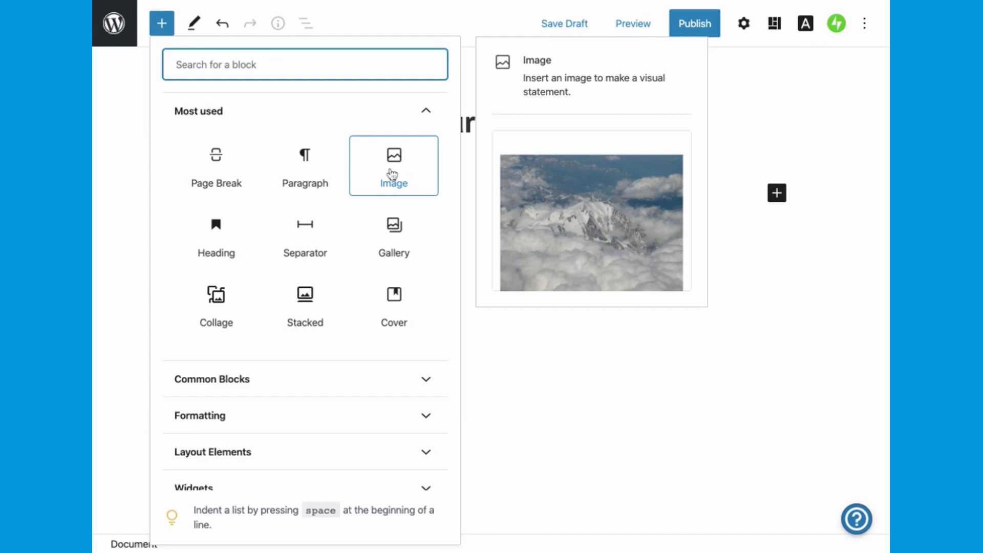
# Step: Insert the Portland Outdoor Store storefront photo from the Media Library as an Image block
pyautogui.click(393, 165)
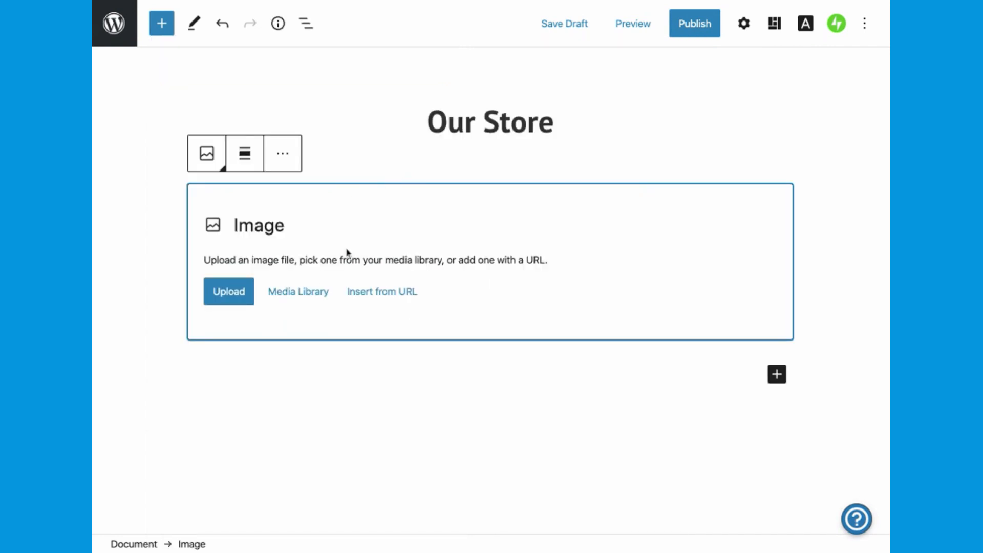
pyautogui.click(298, 292)
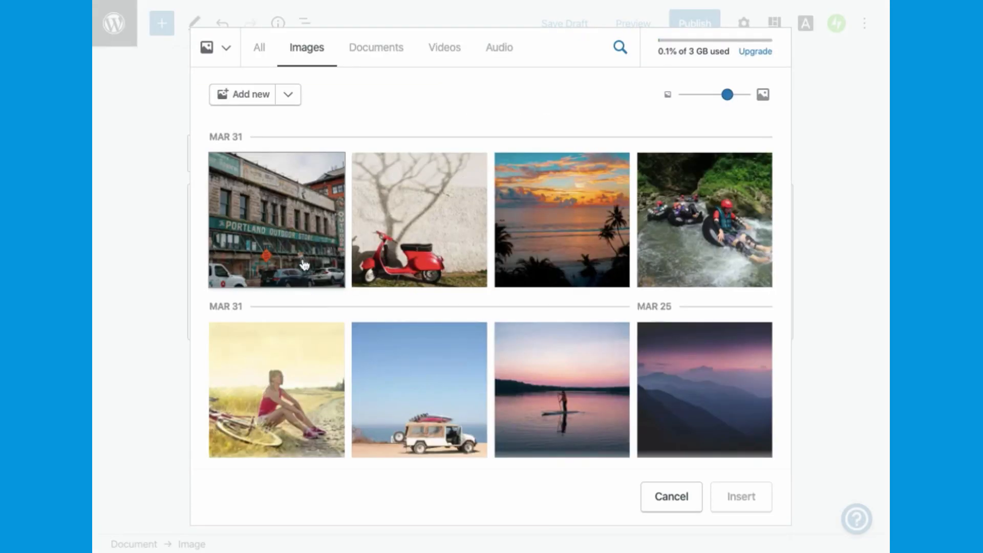
pyautogui.click(276, 221)
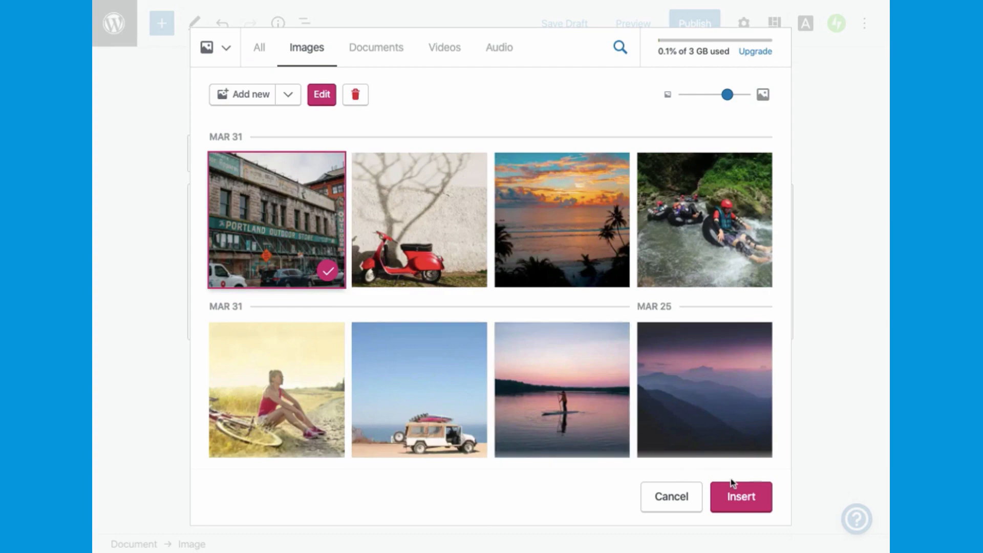
pyautogui.click(741, 497)
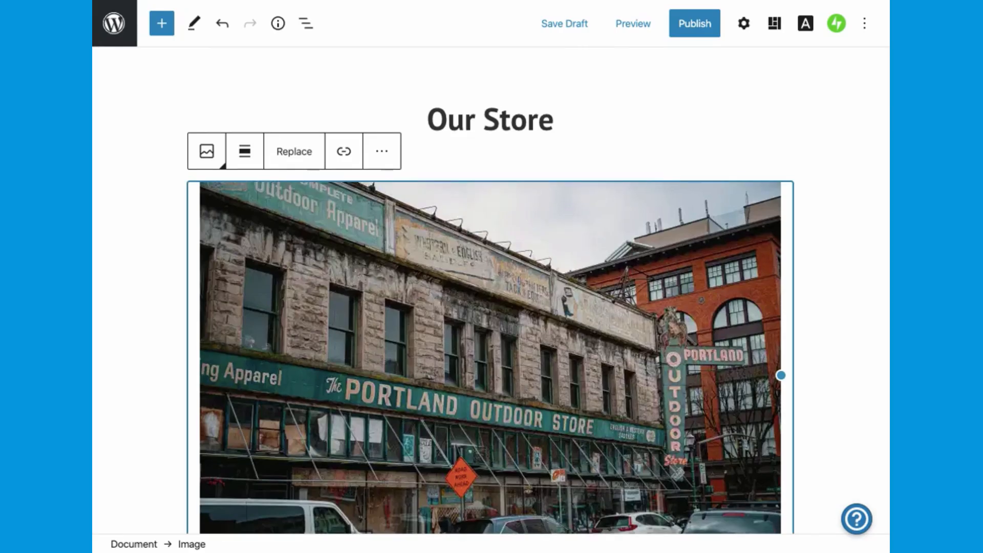
pyautogui.scroll(-3)
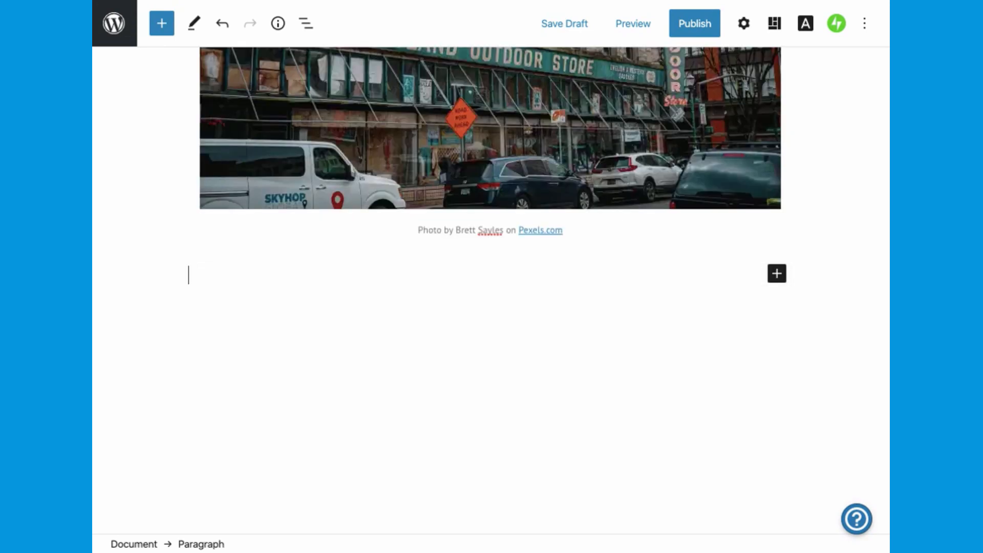
# Step: Add a Separator block below the storefront photo and bring up its More options menu
pyautogui.click(777, 273)
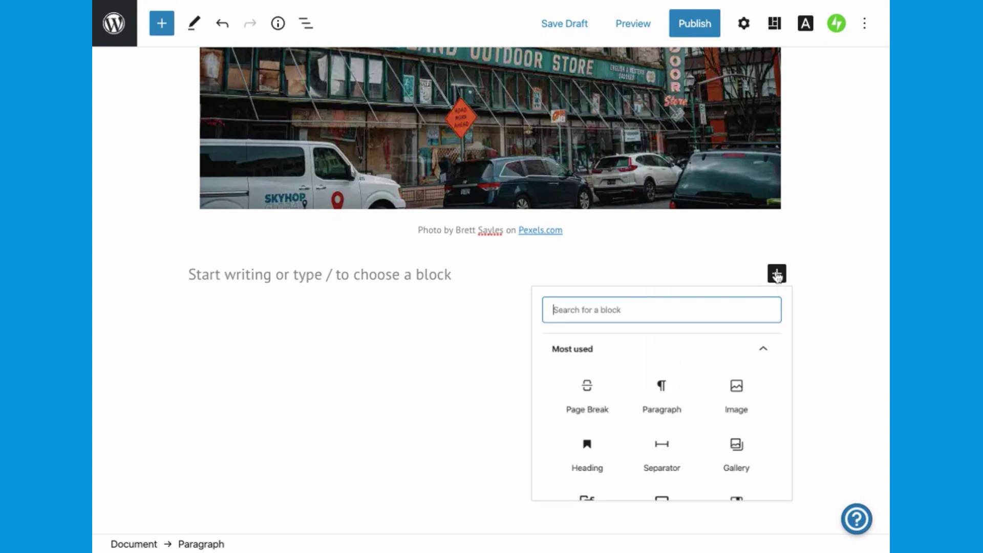
pyautogui.click(662, 455)
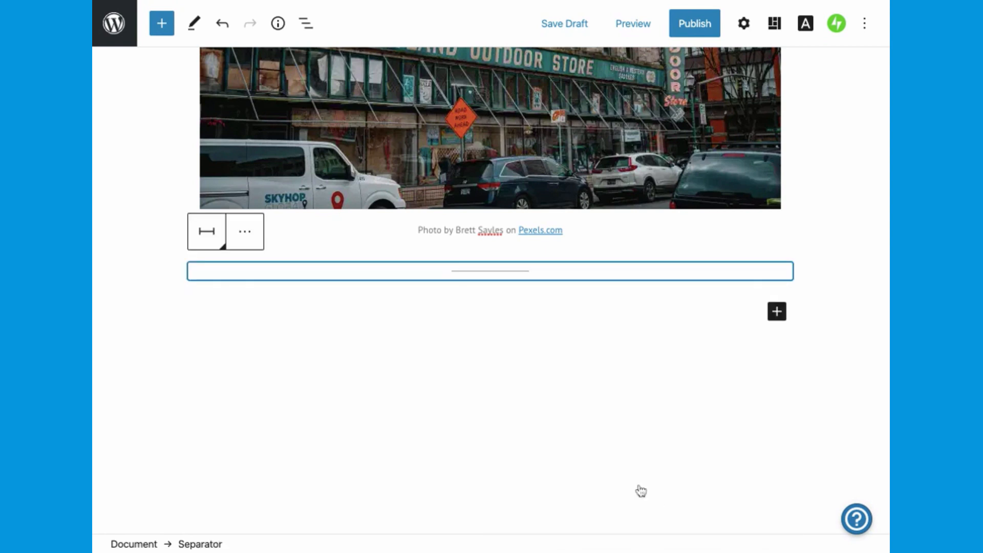
pyautogui.moveTo(626, 480)
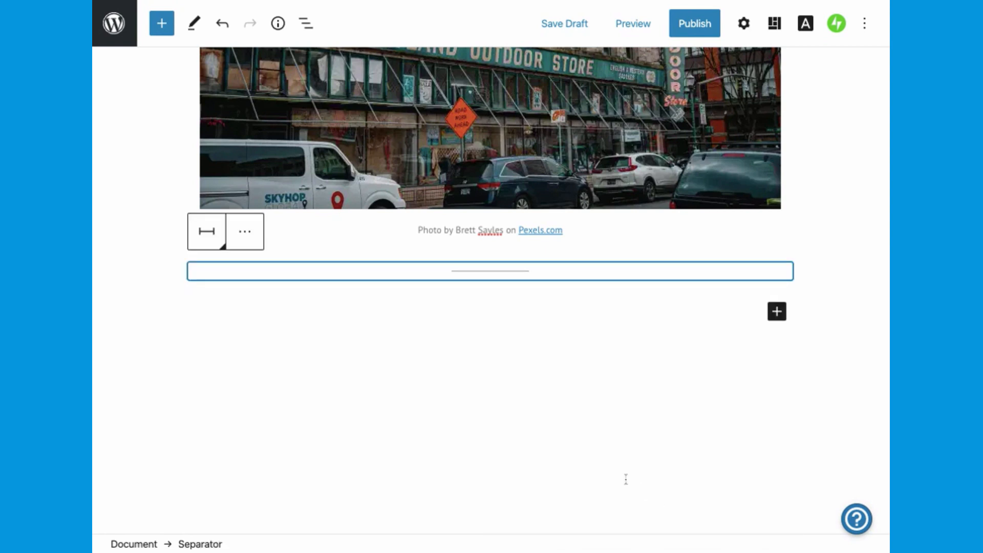
pyautogui.moveTo(245, 232)
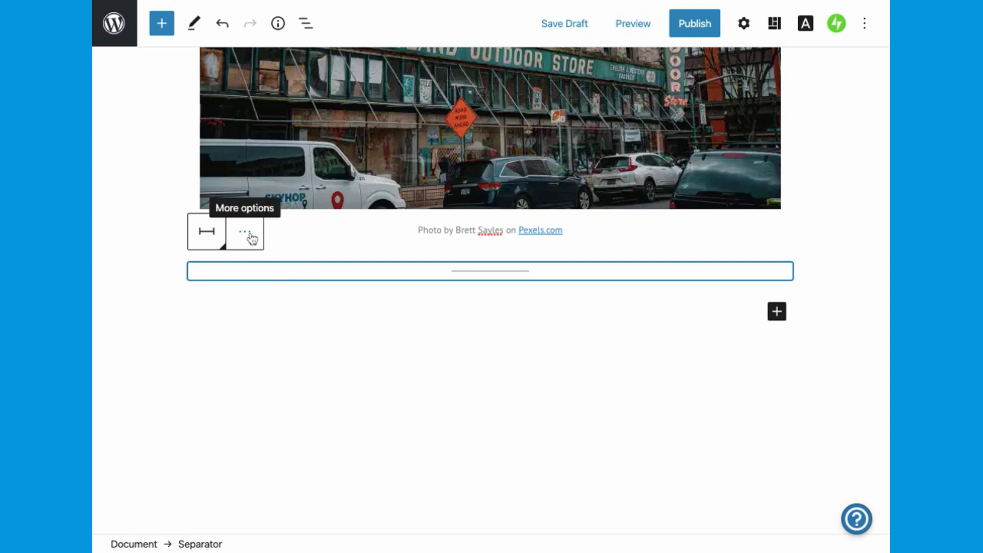
pyautogui.click(244, 231)
pyautogui.write('Our Story')
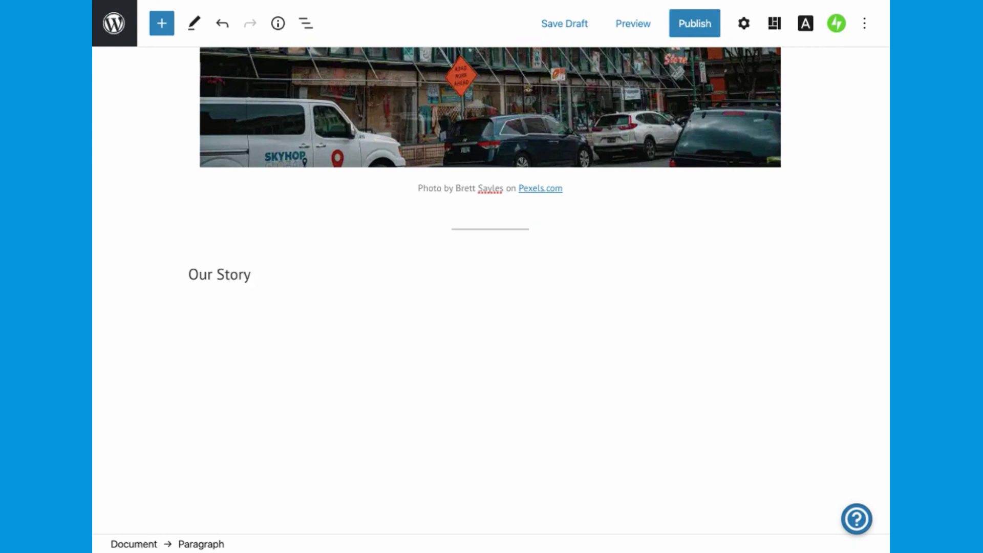
# Step: Type the 'Where to Find Us' paragraph and insert a Gallery block using /Gallery
pyautogui.write('Where to Find Us')
pyautogui.write('/')
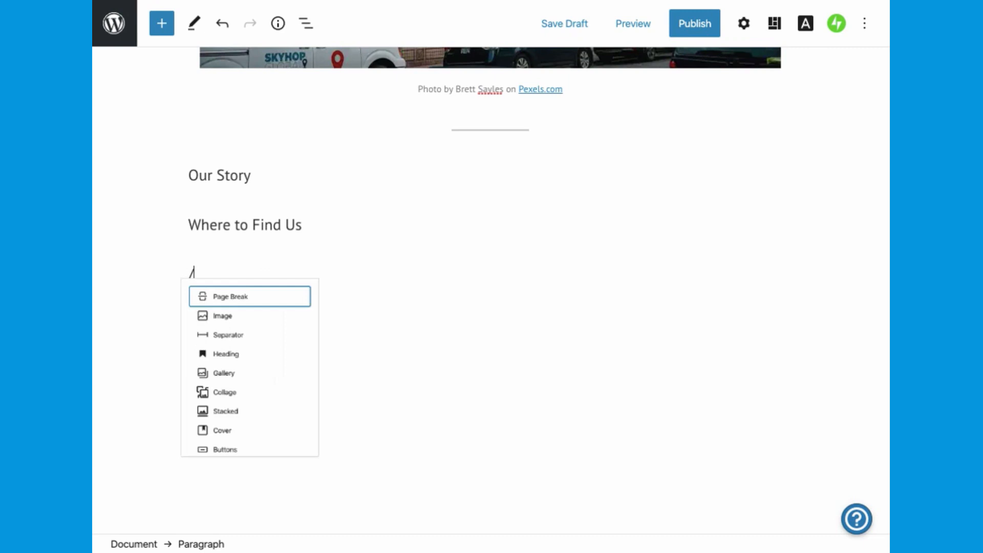
pyautogui.write('Gallery')
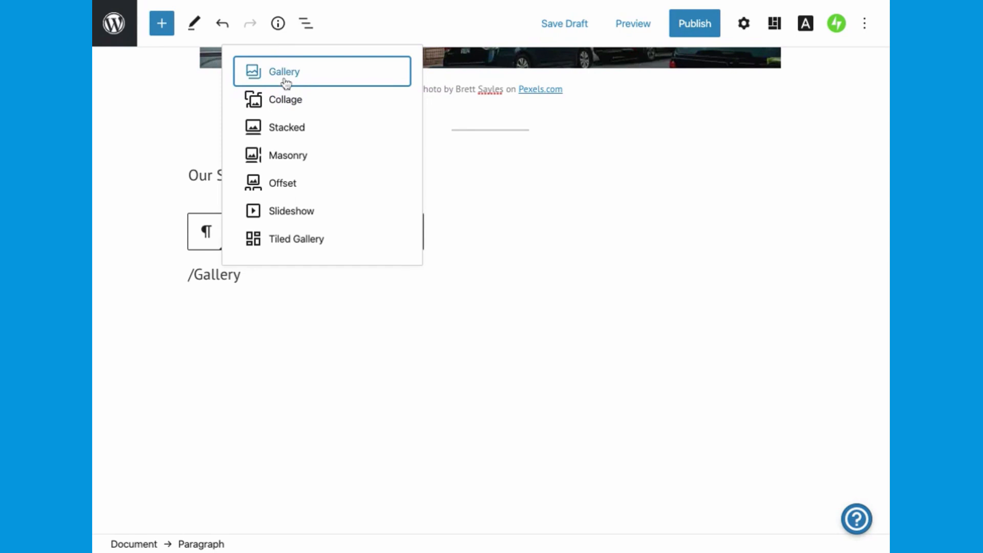
pyautogui.click(284, 71)
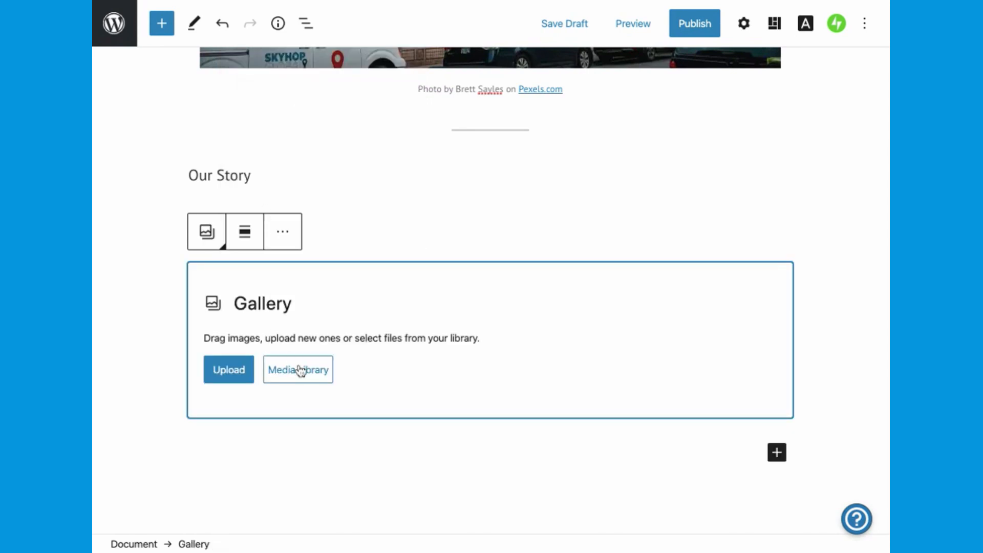
# Step: Insert five Media Library photos into the gallery block
pyautogui.click(298, 370)
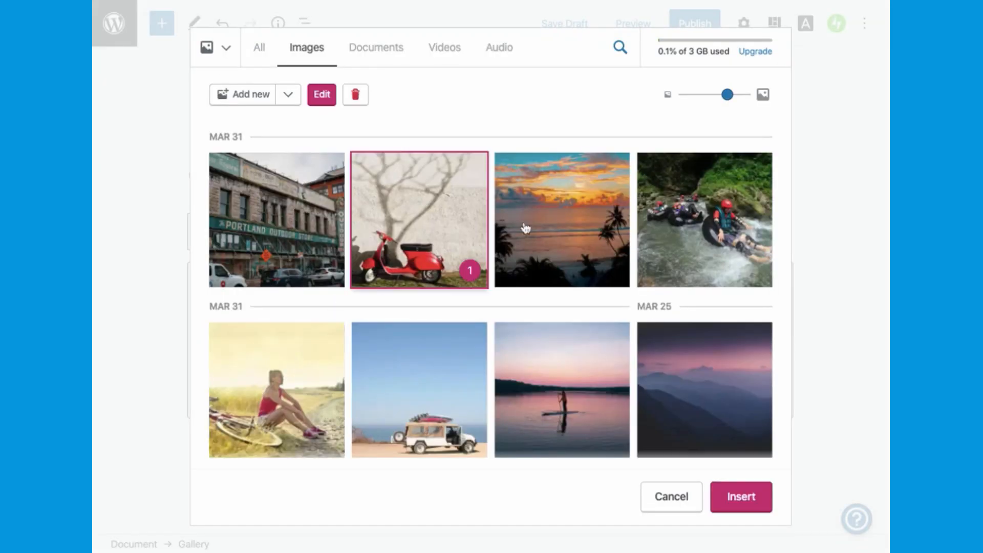
pyautogui.click(276, 389)
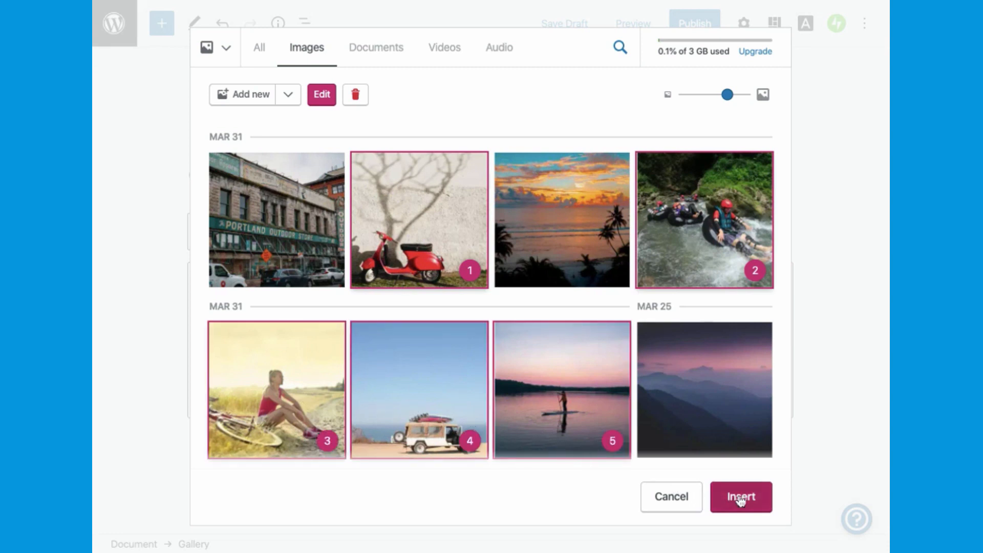
pyautogui.click(741, 496)
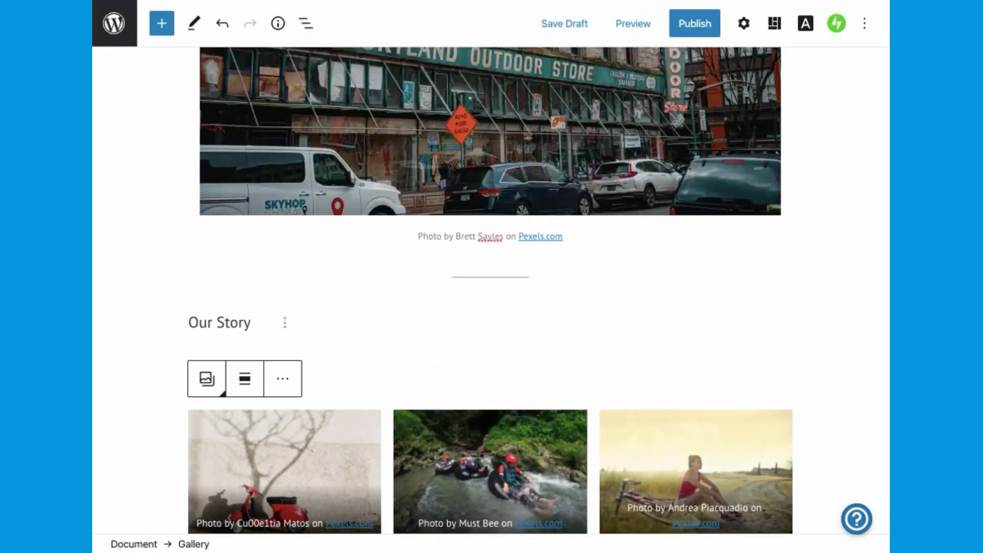
pyautogui.click(219, 323)
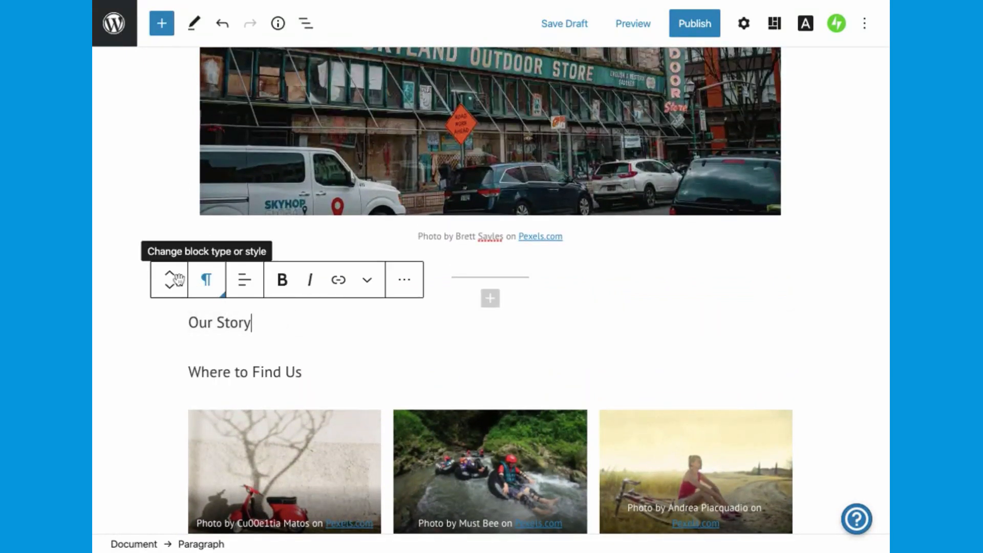
# Step: Move the separator and 'Our Story' paragraph under the title and delete 'Where to Find Us'
pyautogui.scroll(-3)
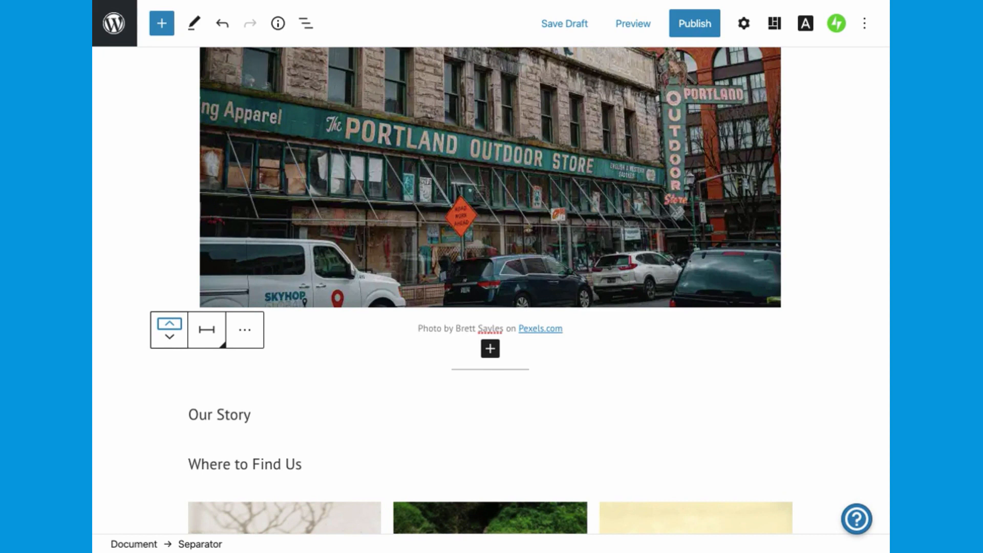
pyautogui.doubleClick(219, 414)
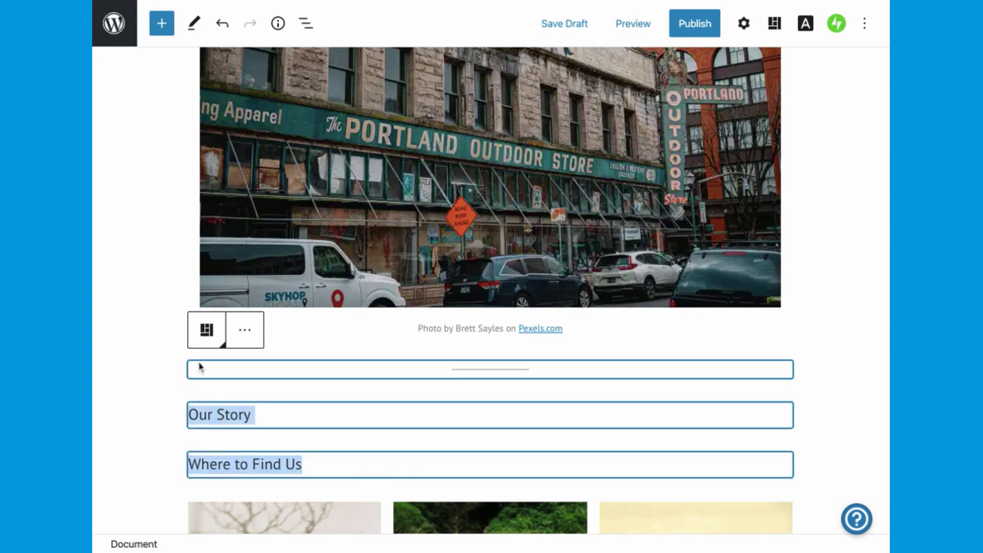
pyautogui.click(206, 330)
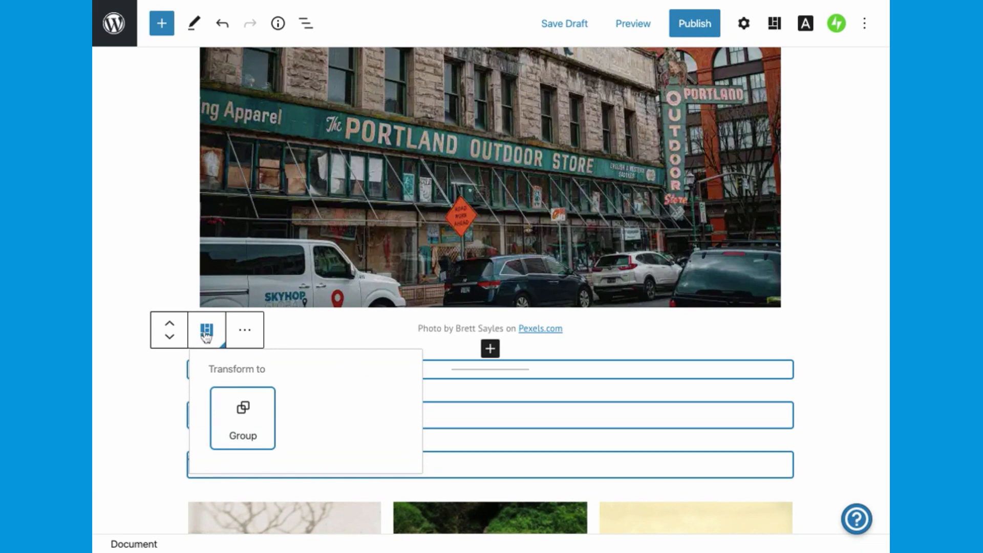
pyautogui.scroll(-3)
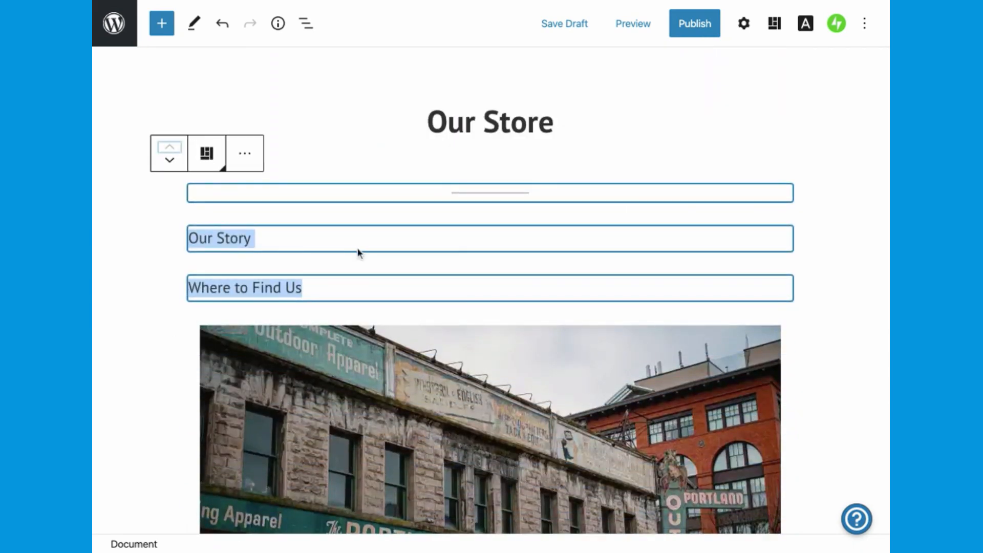
pyautogui.click(373, 285)
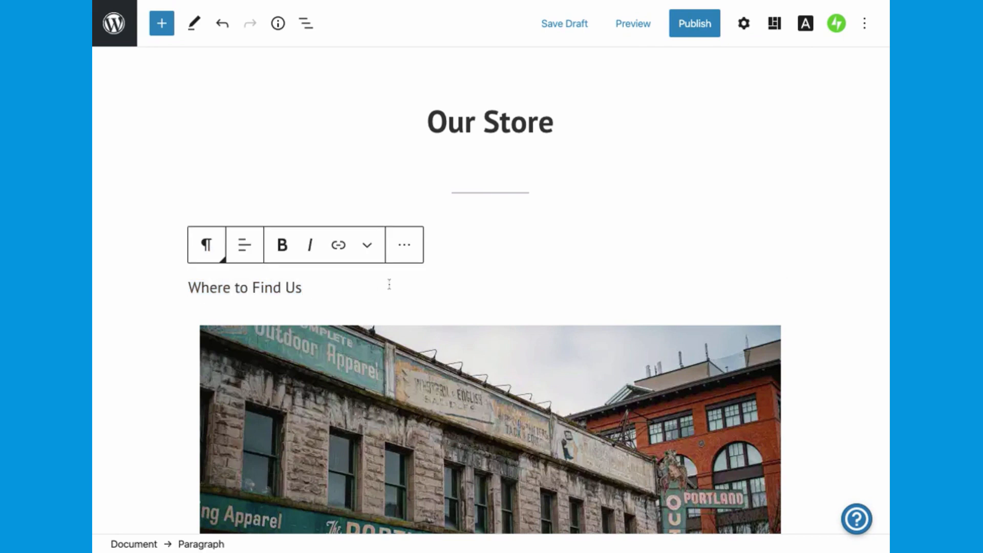
pyautogui.click(405, 245)
pyautogui.write('Our Story')
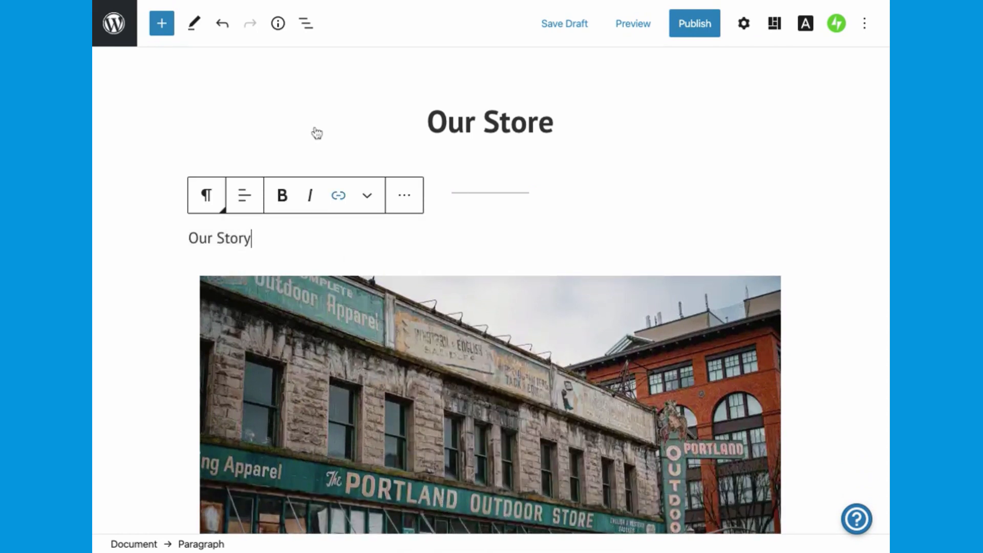
# Step: Select the storefront Image block from the Block navigation outline
pyautogui.click(305, 23)
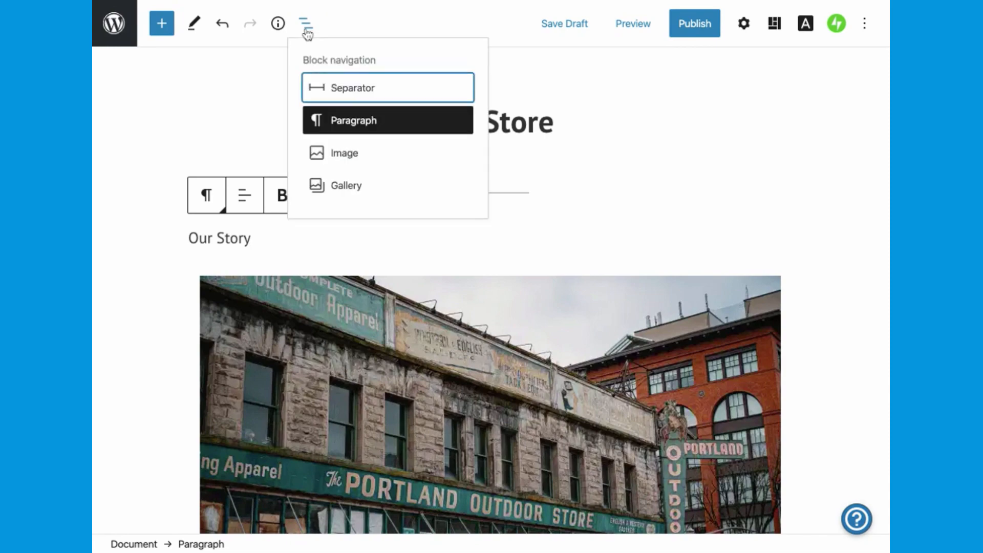
pyautogui.moveTo(343, 153)
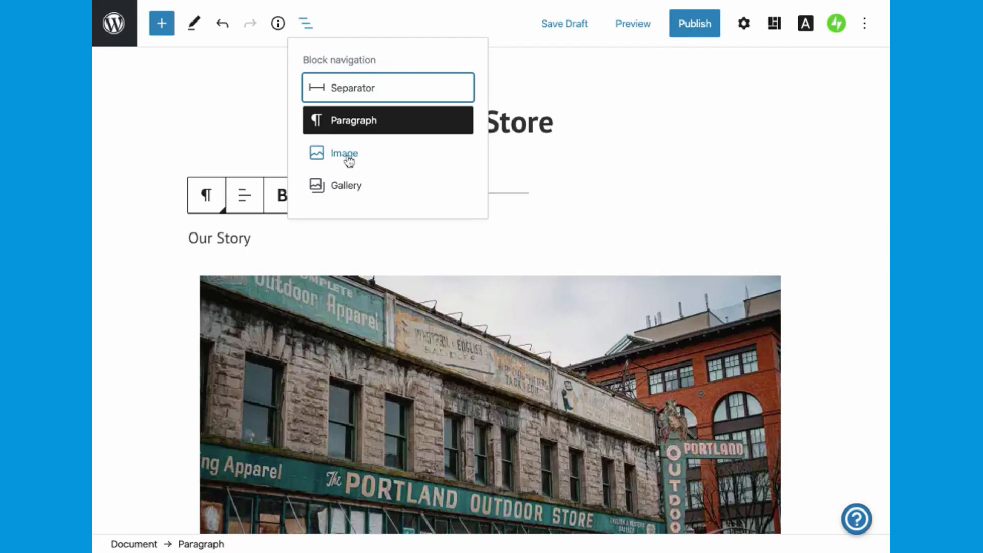
pyautogui.click(344, 153)
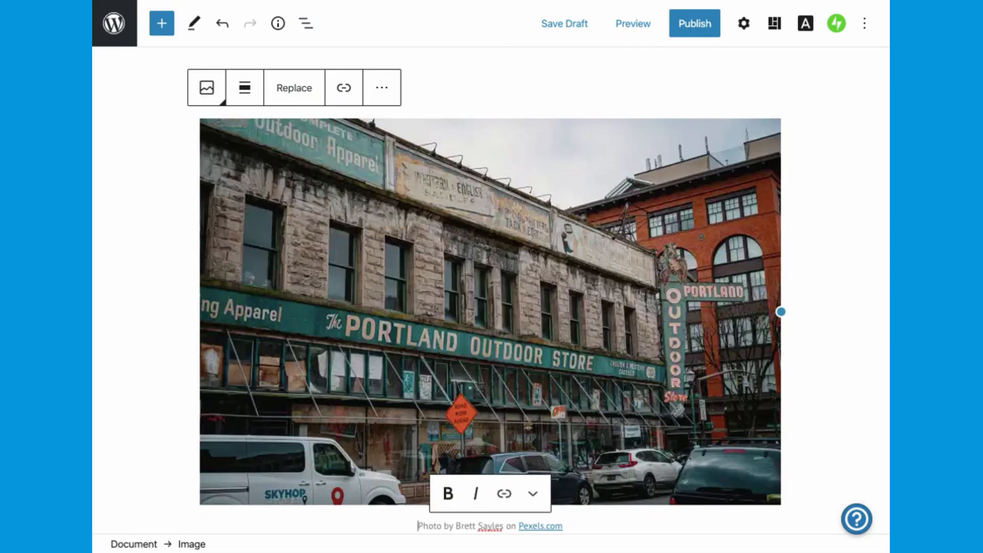